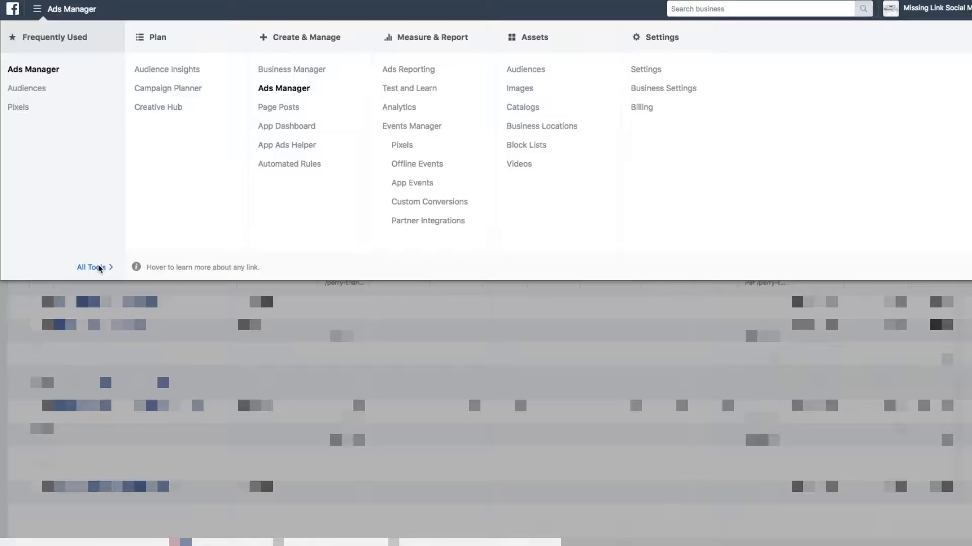
pyautogui.moveTo(93, 283)
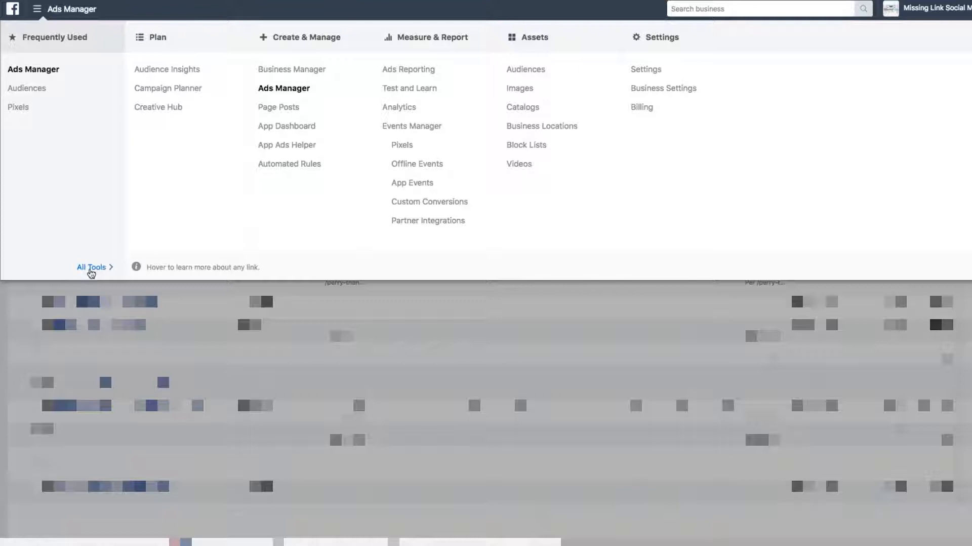
pyautogui.moveTo(84, 274)
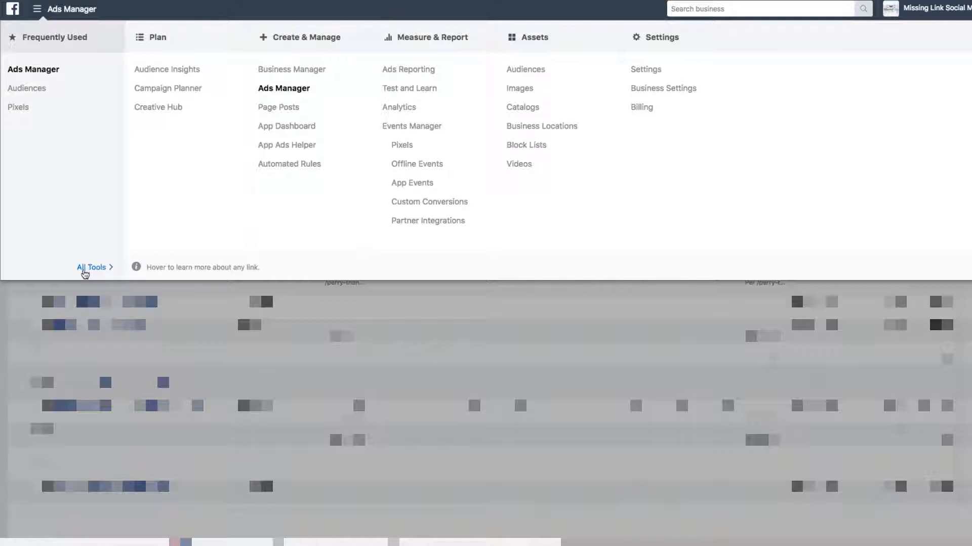
pyautogui.moveTo(182, 76)
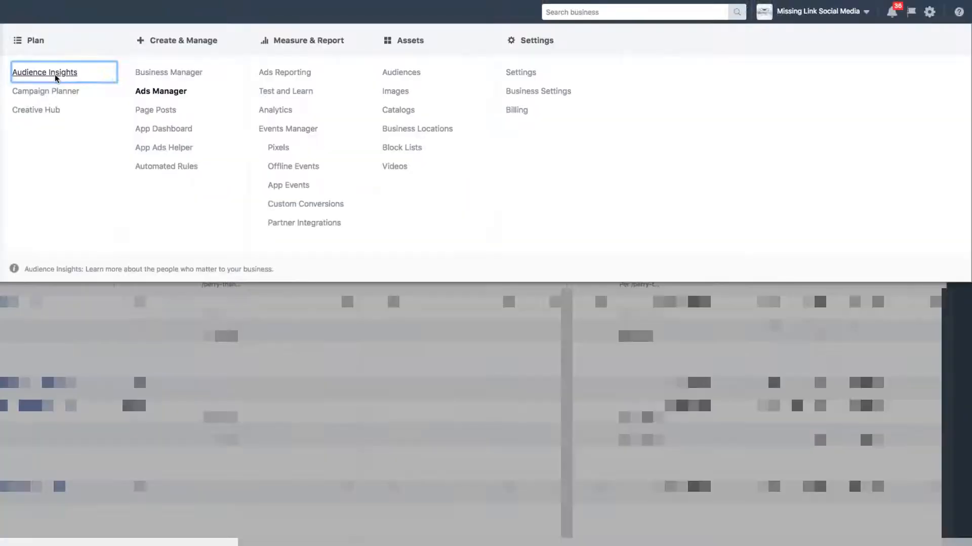
# Open Audience Insights and replace United States with Australia as the audience location.
pyautogui.click(44, 72)
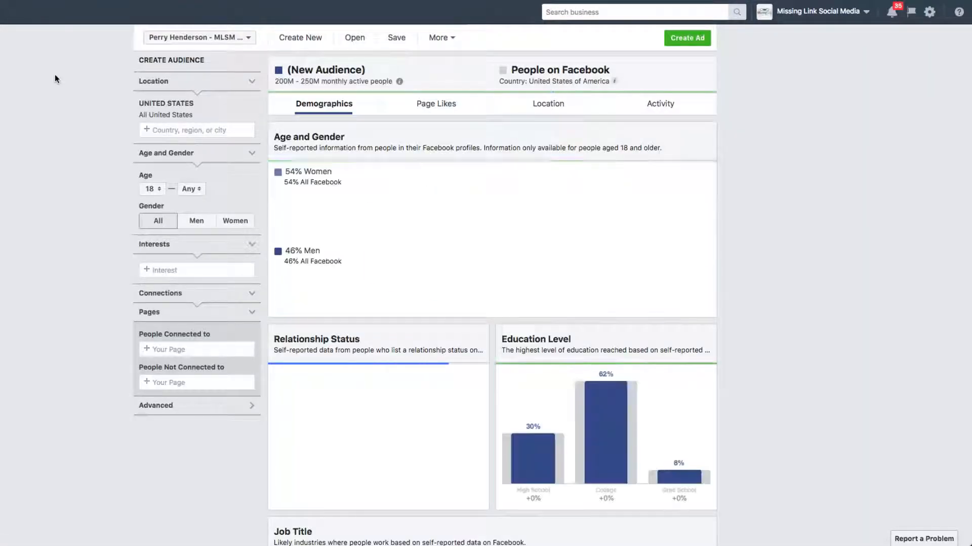
pyautogui.write('a')
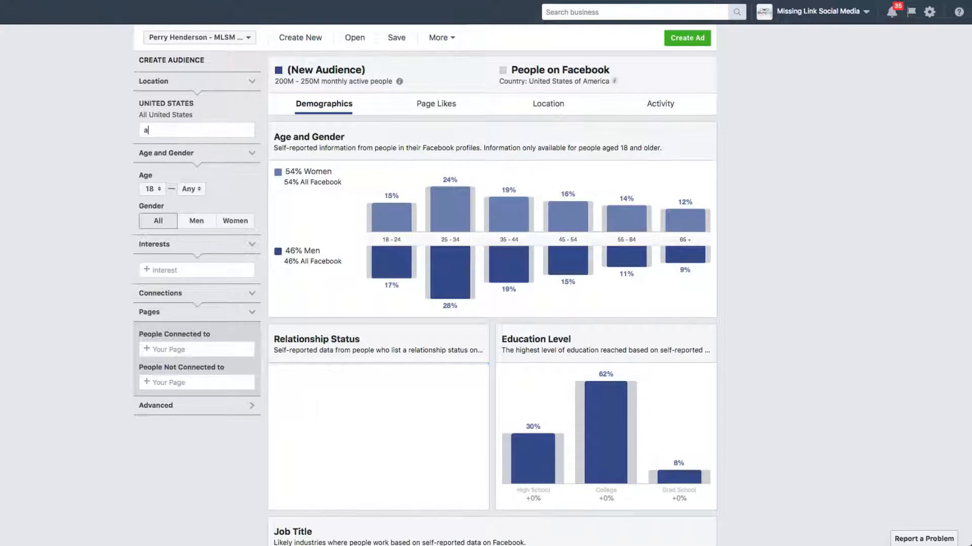
pyautogui.write('ustralia')
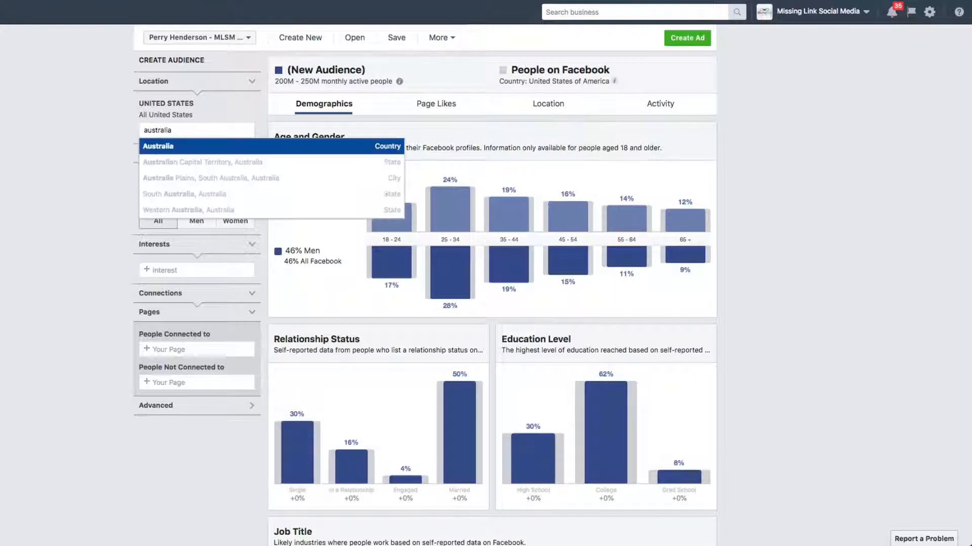
pyautogui.click(158, 146)
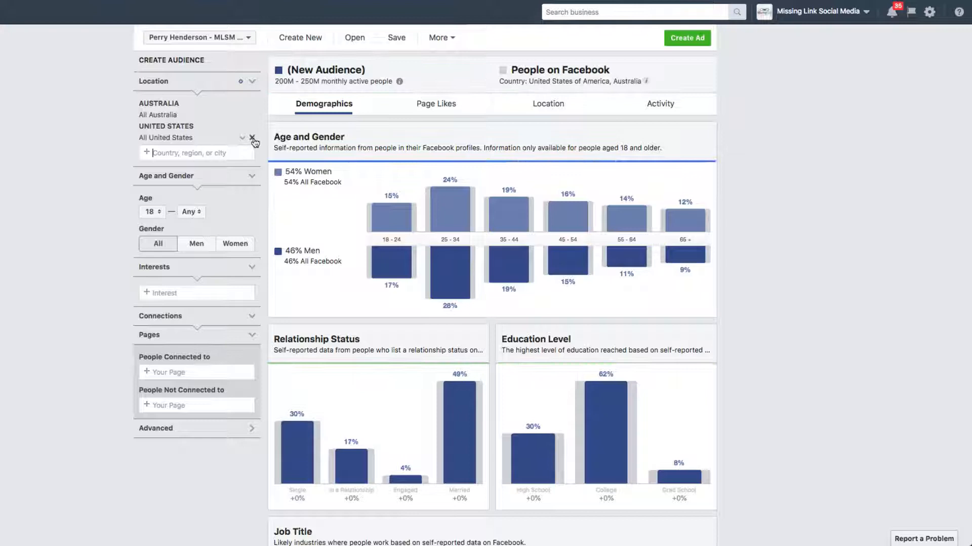
pyautogui.click(250, 137)
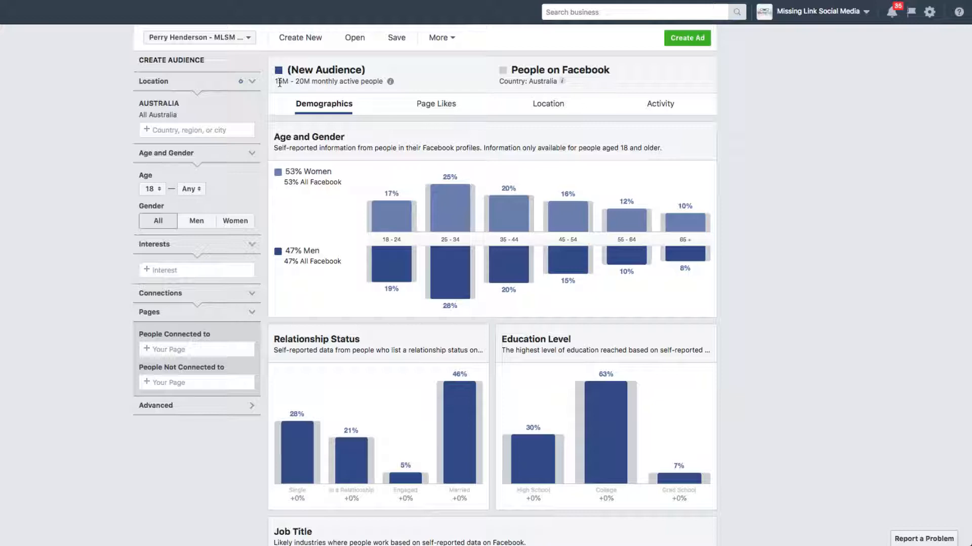
pyautogui.moveTo(281, 86)
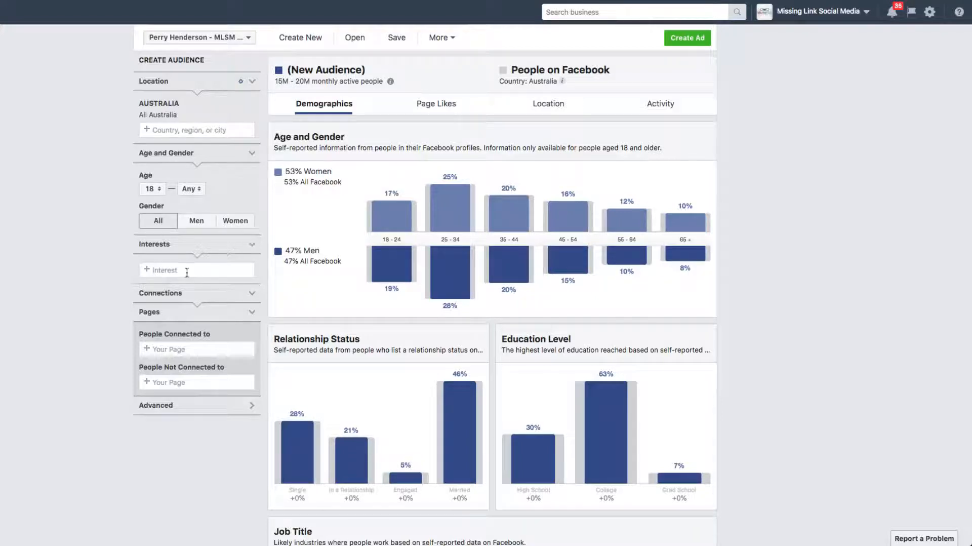
pyautogui.moveTo(186, 299)
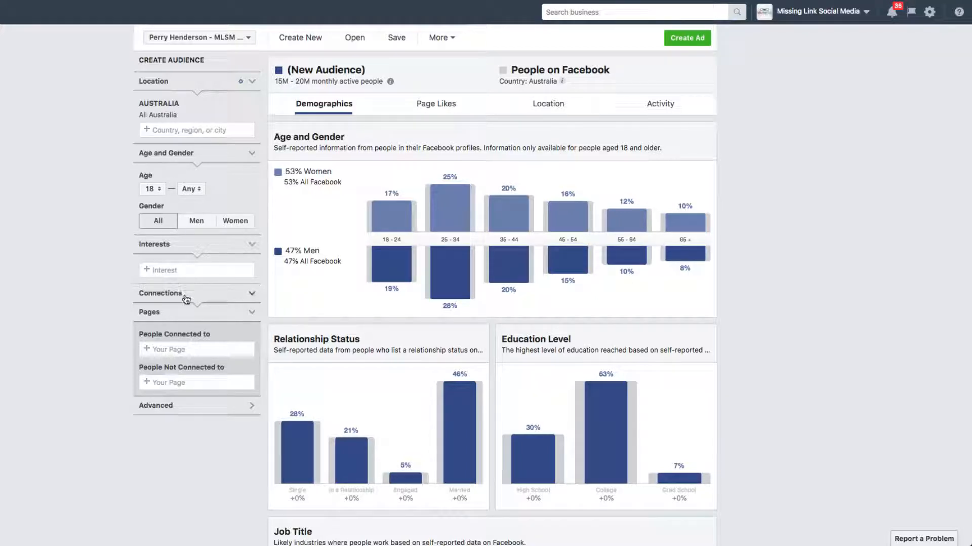
pyautogui.moveTo(195, 417)
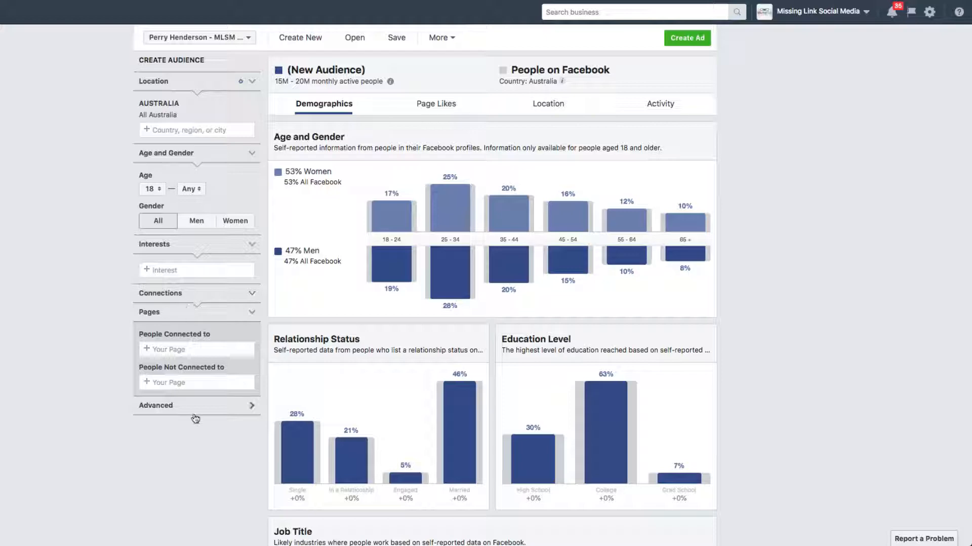
# Add the Parents filter for children from 0–12 months up to 8–12 years.
pyautogui.click(156, 406)
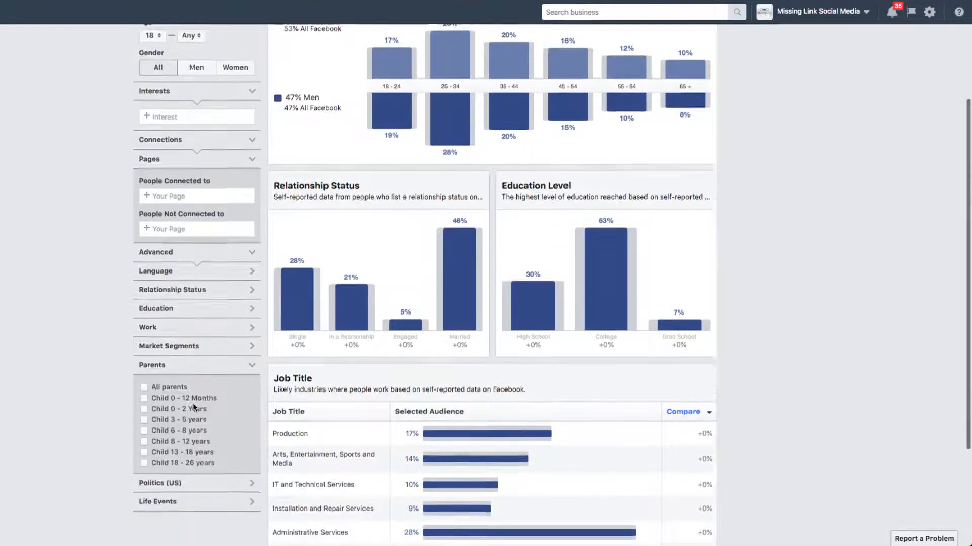
pyautogui.click(145, 398)
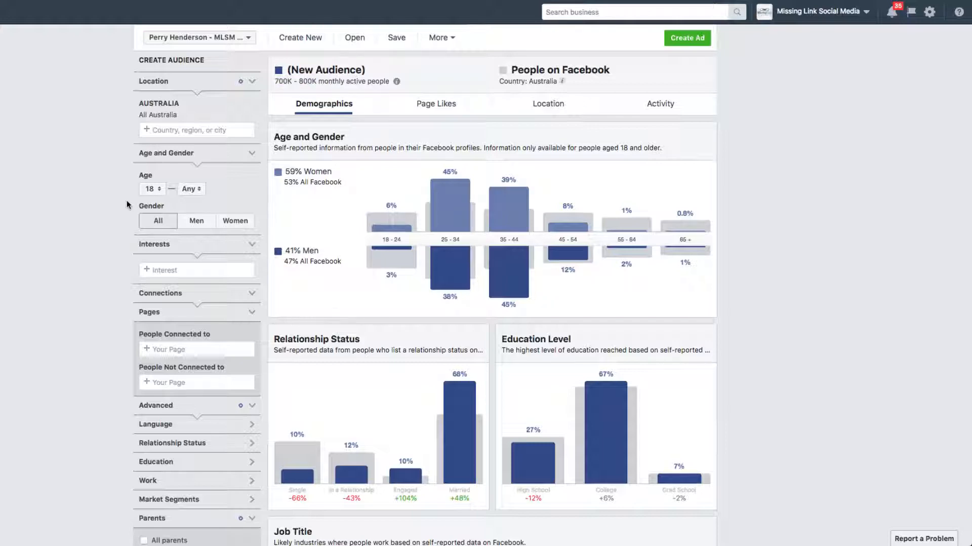
pyautogui.scroll(-3)
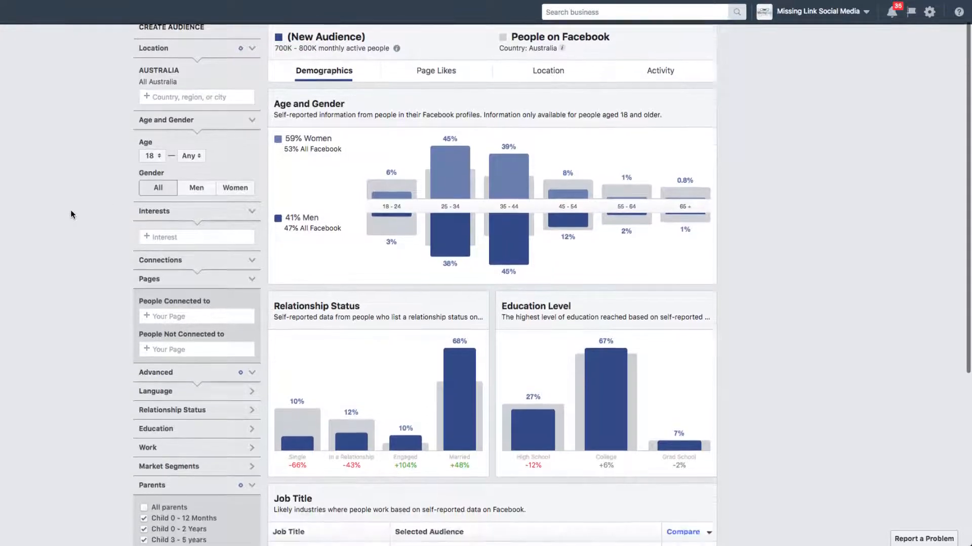
pyautogui.scroll(-3)
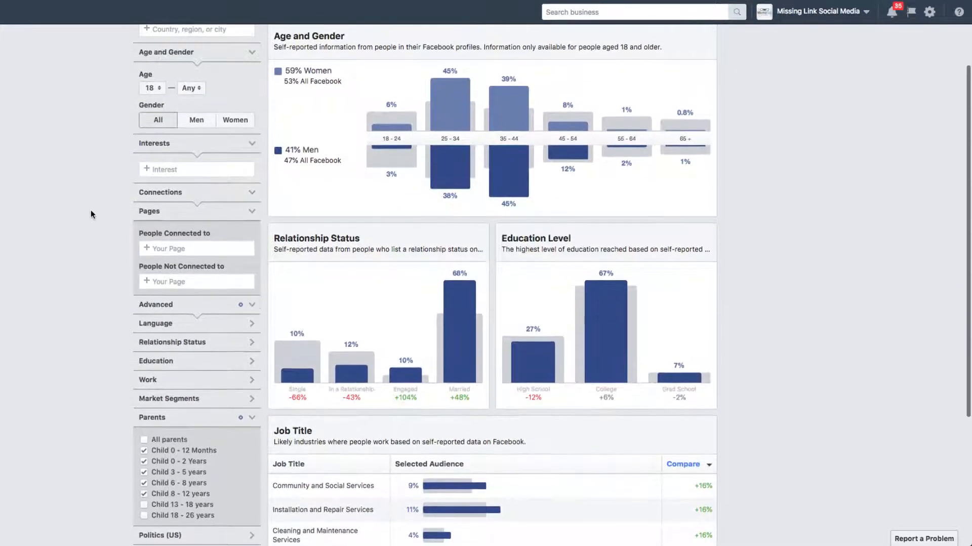
# Open the interest categories list from the Interests field.
pyautogui.click(196, 169)
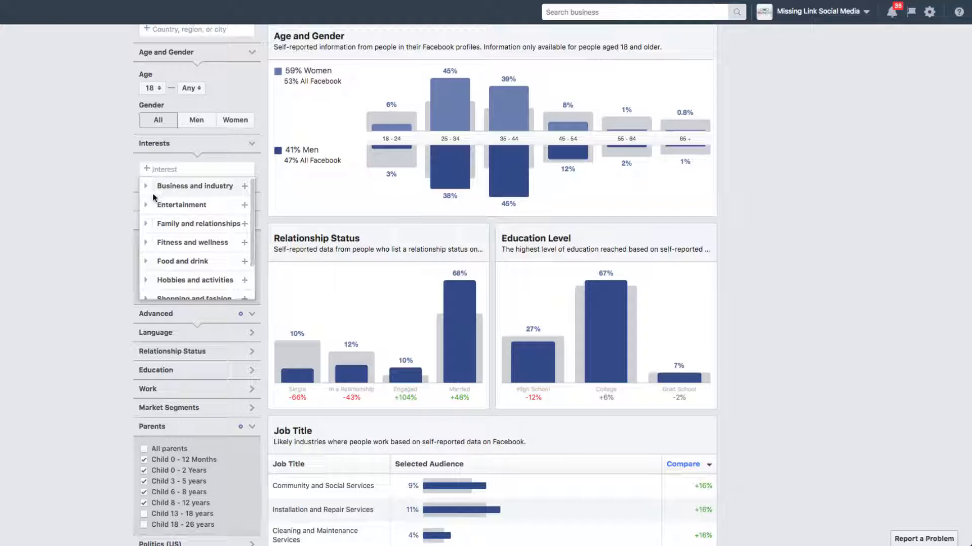
pyautogui.moveTo(146, 206)
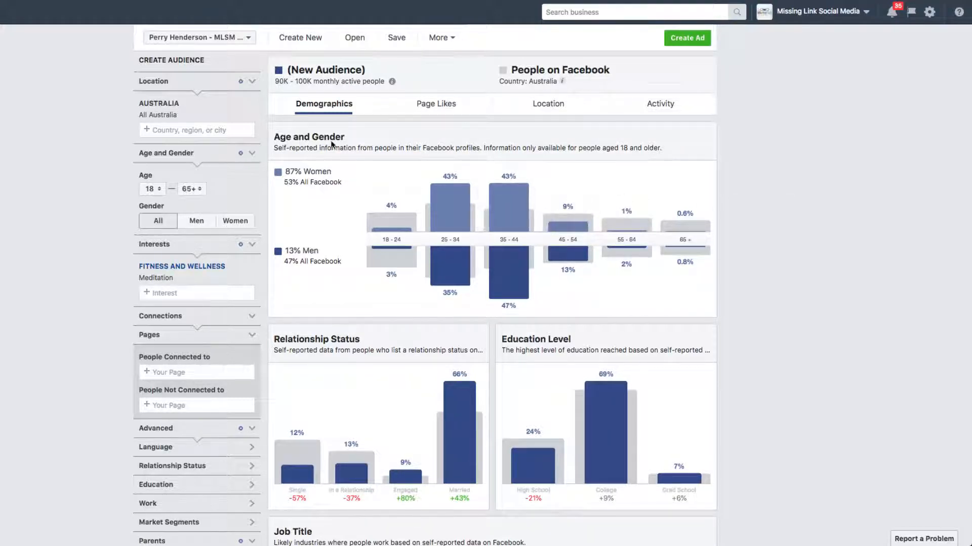
pyautogui.moveTo(274, 148); pyautogui.dragTo(389, 148)
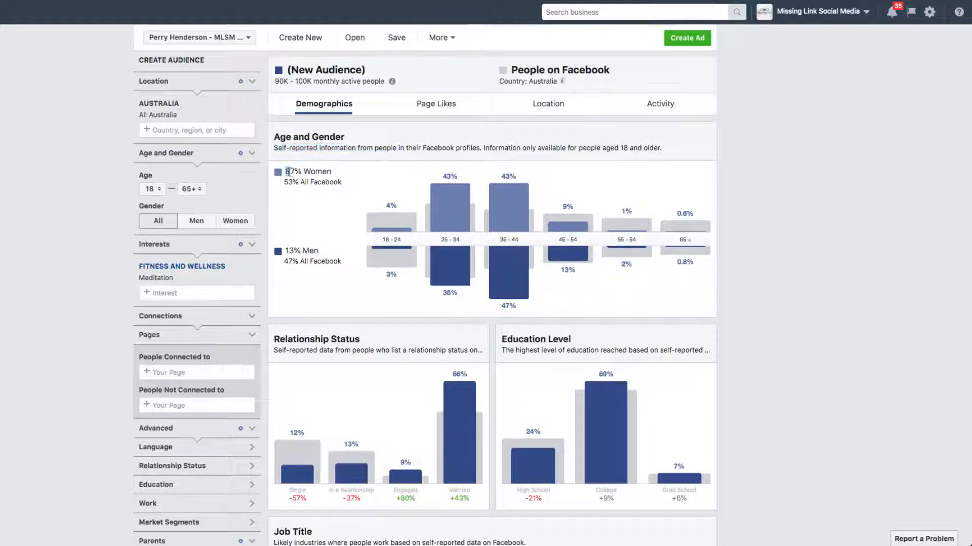
pyautogui.moveTo(423, 252)
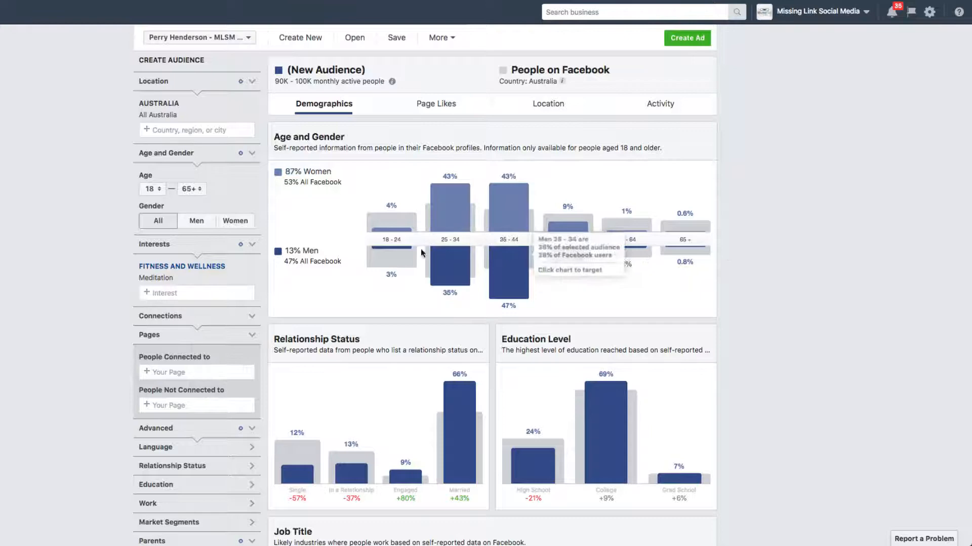
pyautogui.moveTo(824, 276)
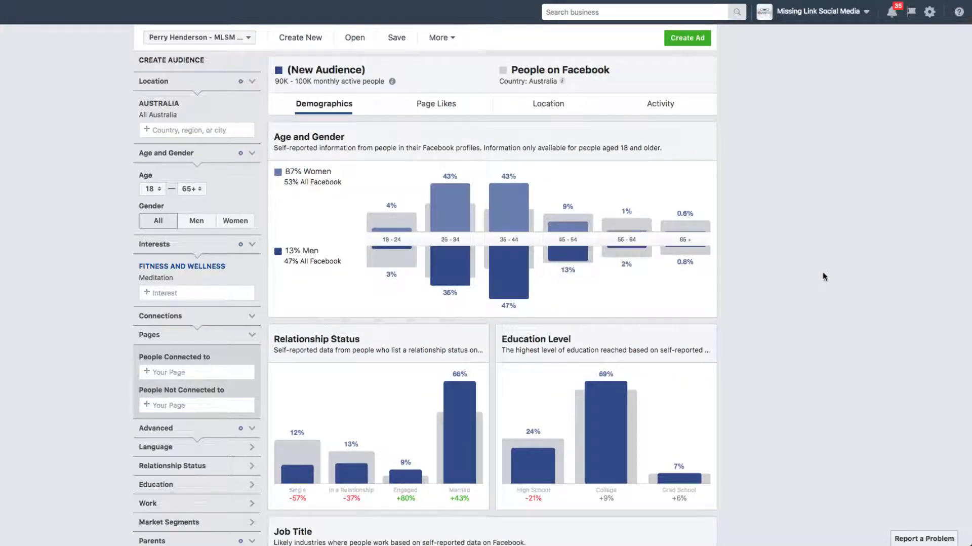
pyautogui.scroll(-3)
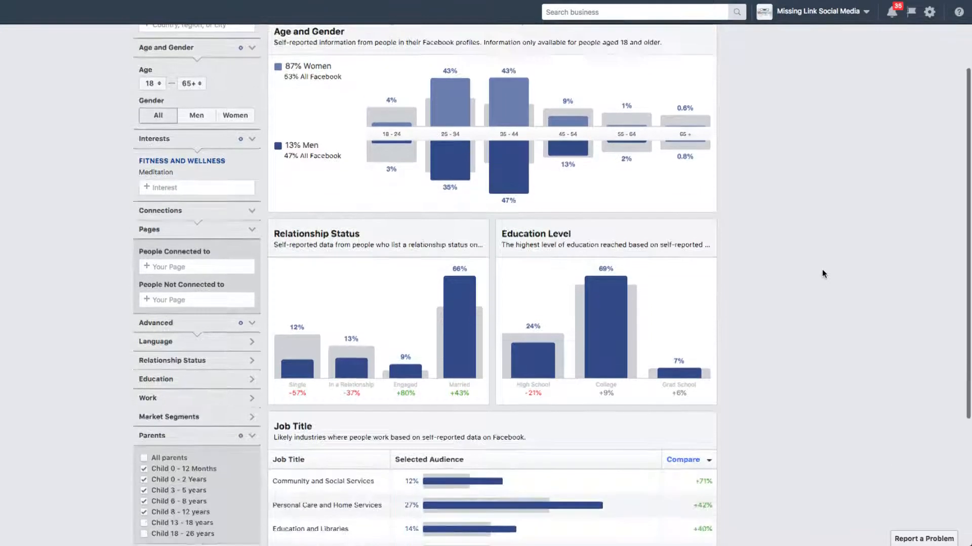
pyautogui.scroll(-3)
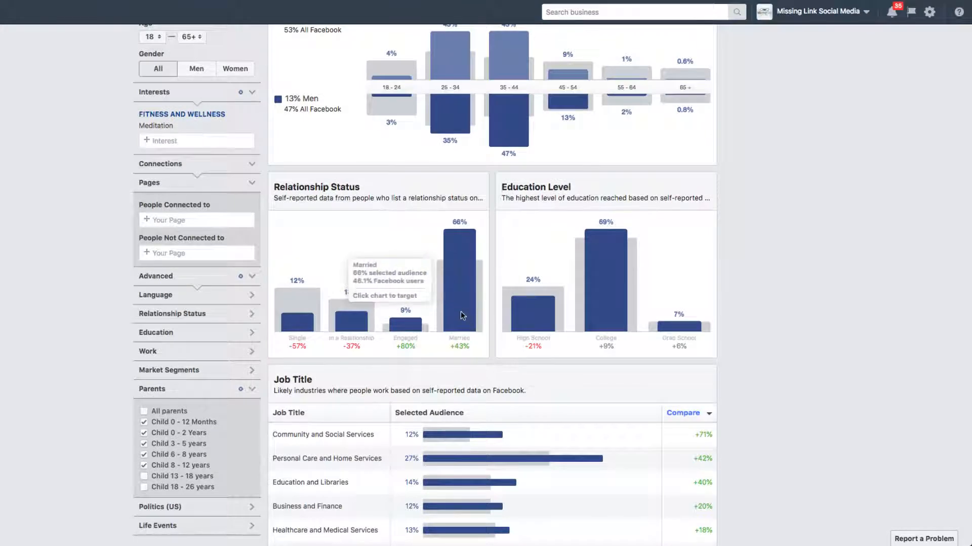
pyautogui.scroll(-3)
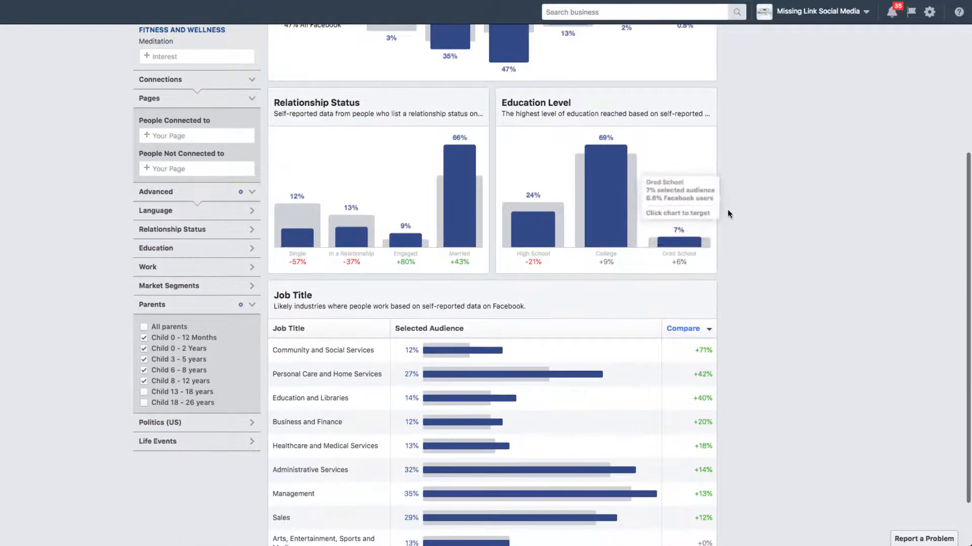
pyautogui.scroll(-3)
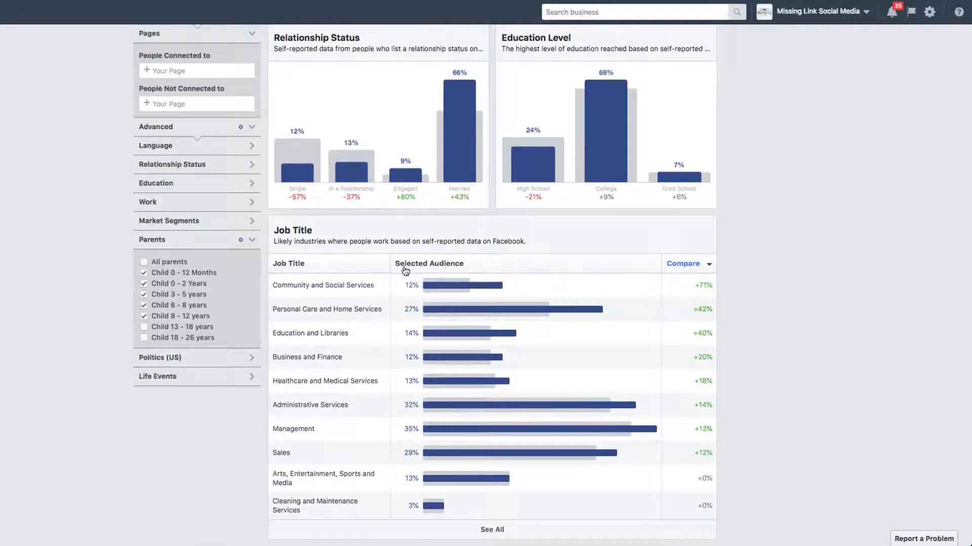
pyautogui.click(429, 264)
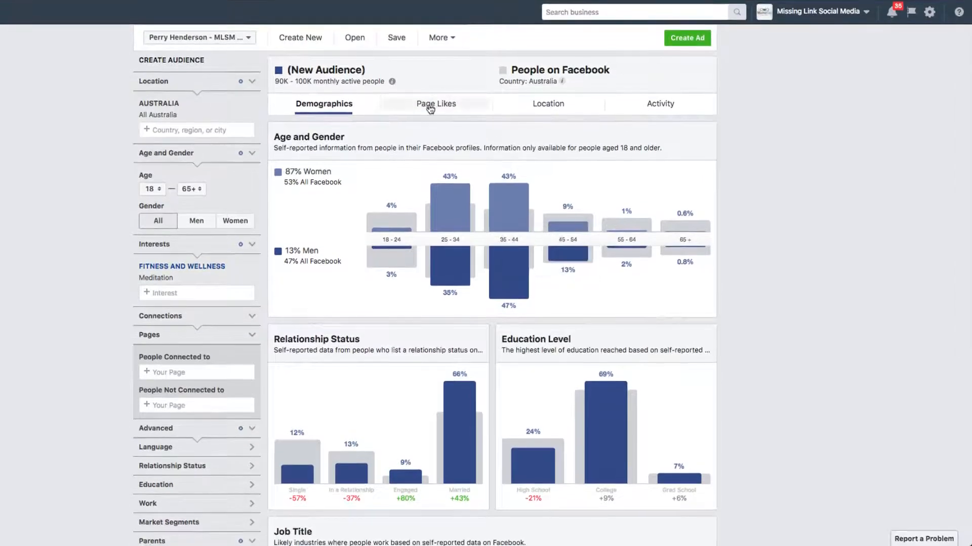
# Switch to the Page Likes tab to see top categories and relevant pages.
pyautogui.click(436, 104)
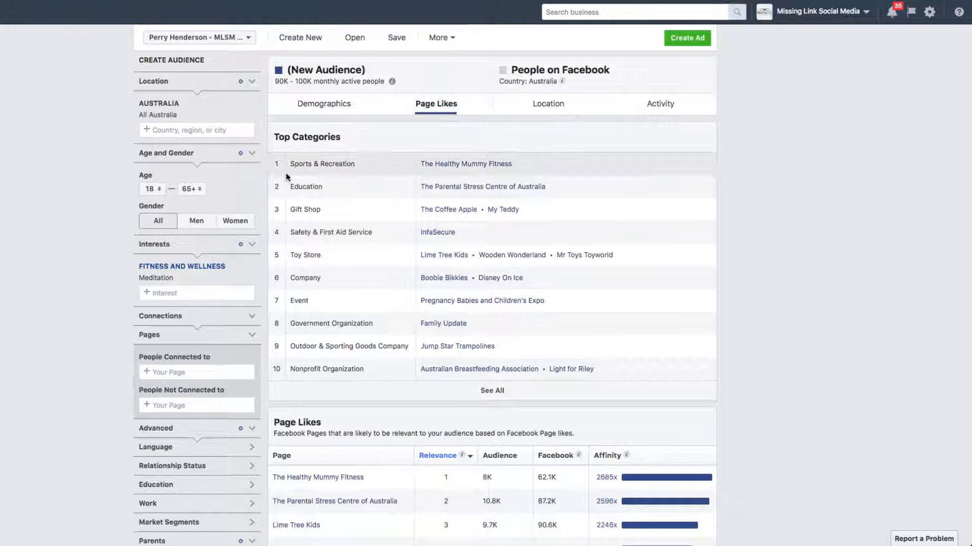
pyautogui.moveTo(298, 168)
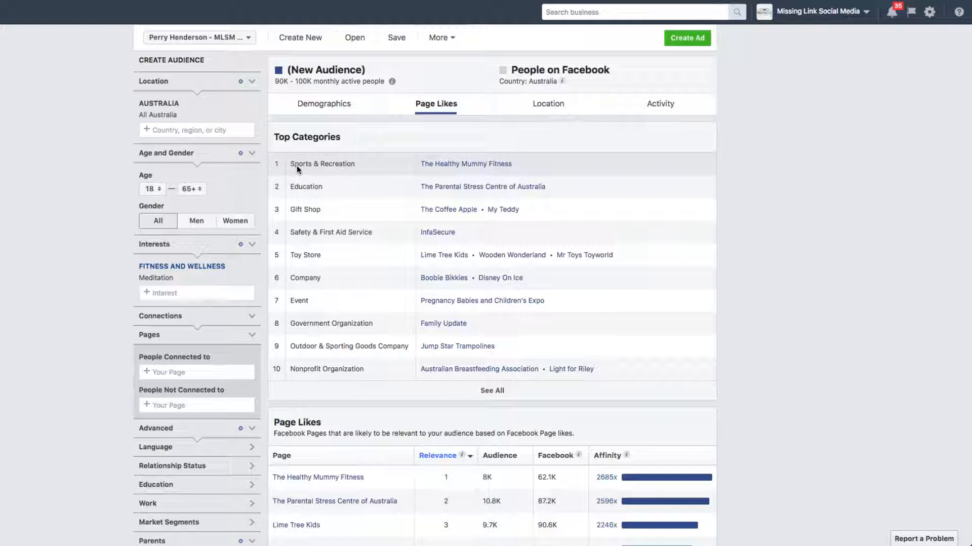
pyautogui.moveTo(420, 369)
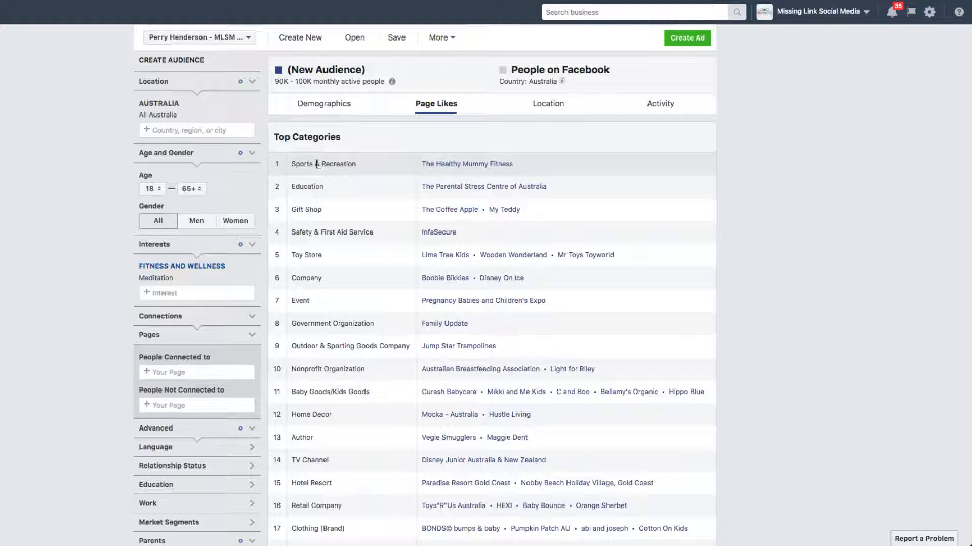
pyautogui.moveTo(307, 187)
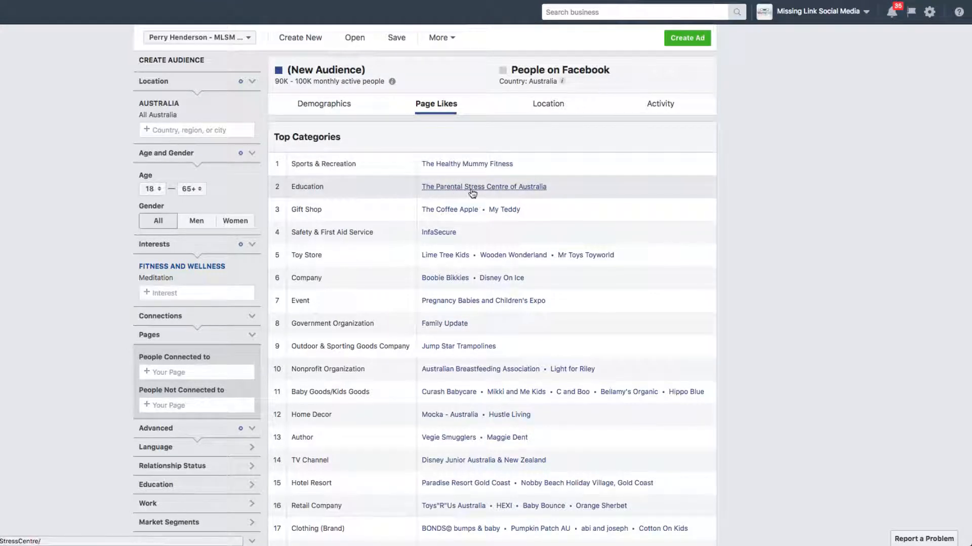
pyautogui.scroll(-3)
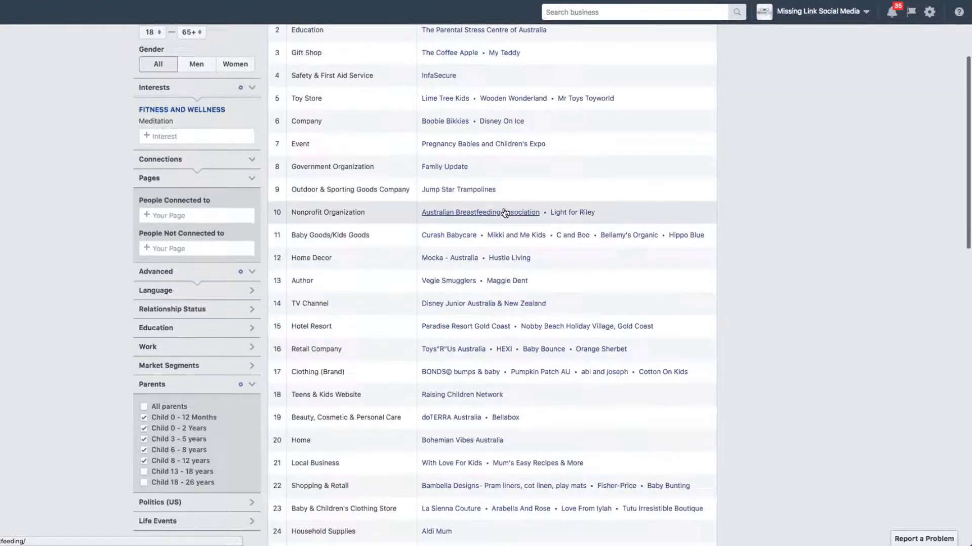
pyautogui.scroll(-3)
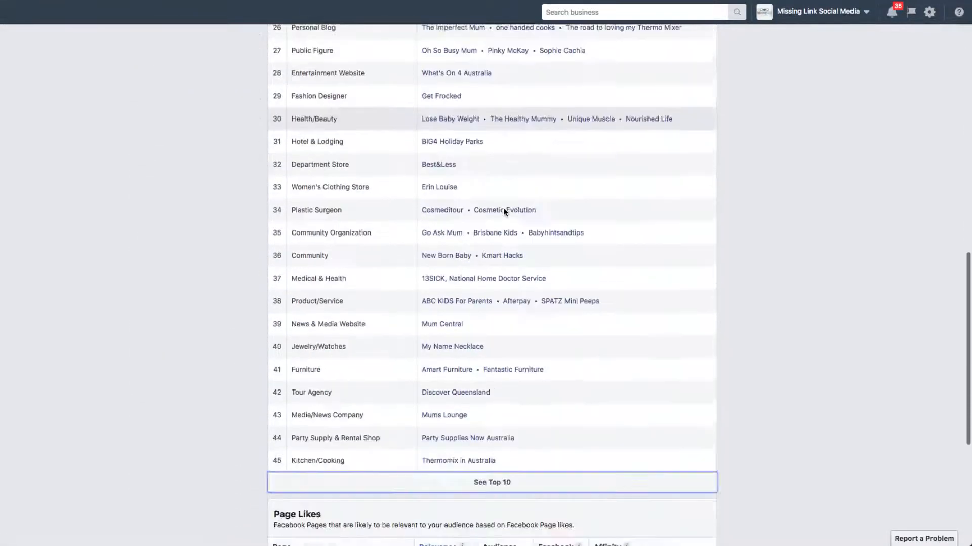
pyautogui.scroll(-3)
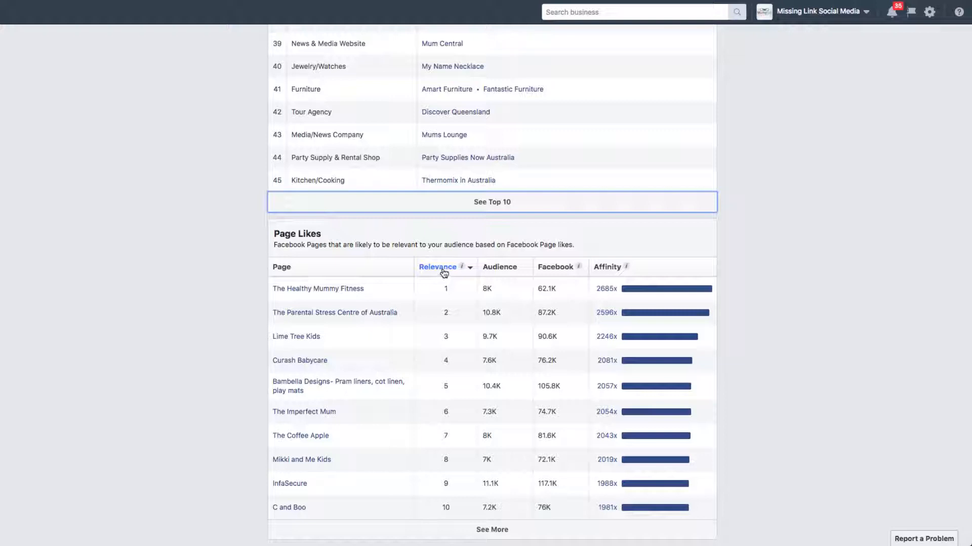
pyautogui.moveTo(451, 294)
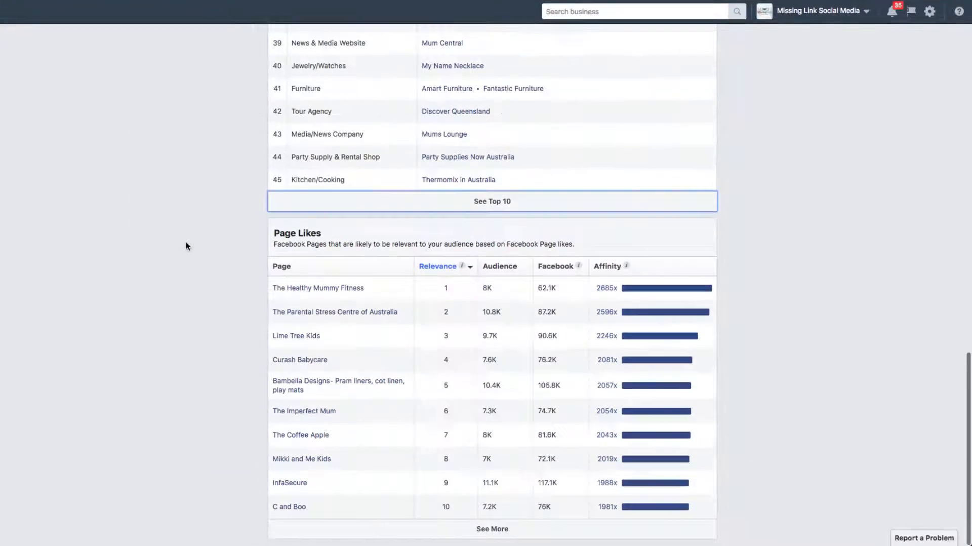
# Sort the Page Likes table by Audience, led by The Healthy Mummy (30.8K).
pyautogui.click(500, 270)
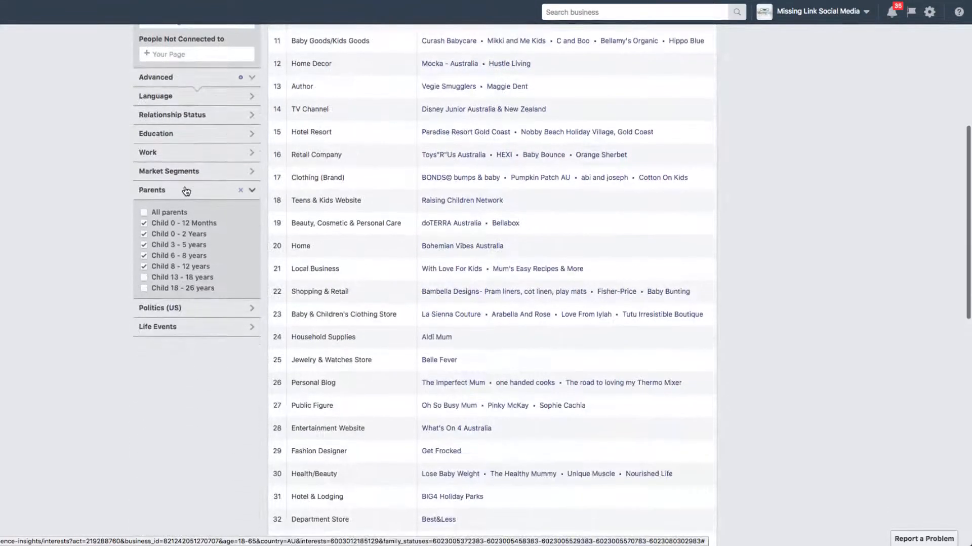
pyautogui.scroll(-3)
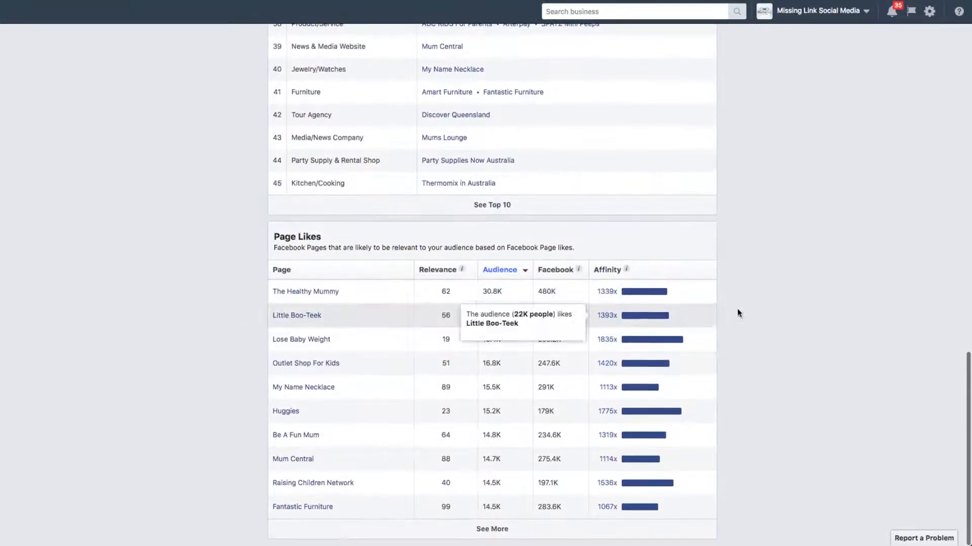
pyautogui.moveTo(596, 242)
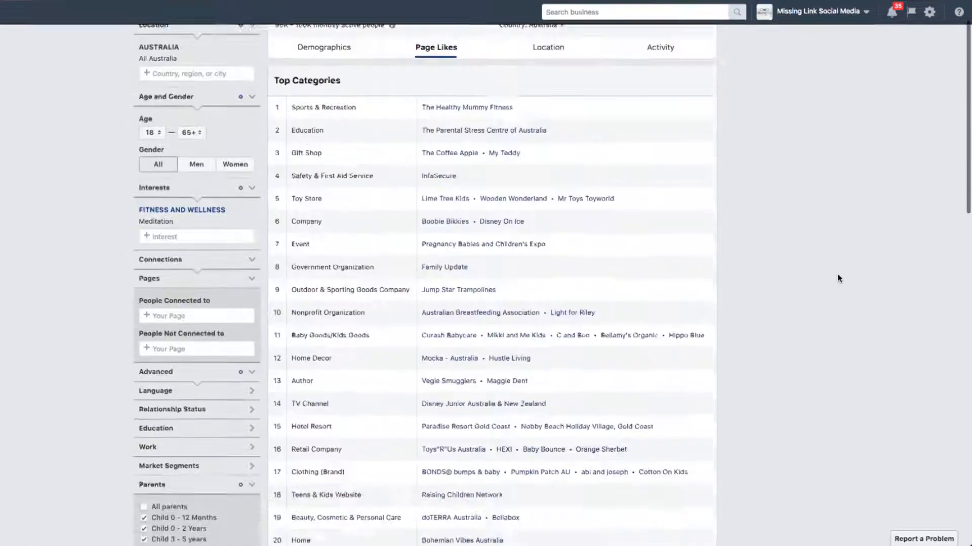
pyautogui.scroll(-3)
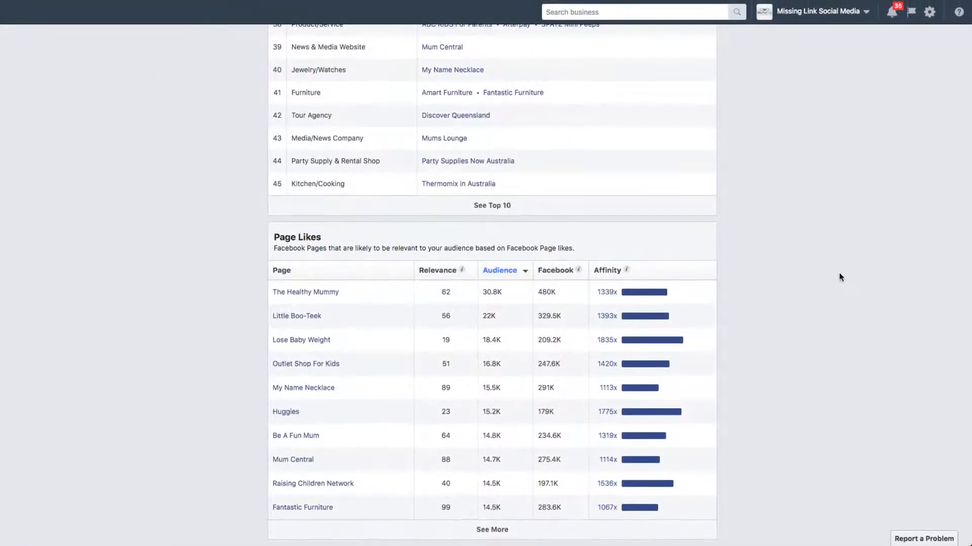
pyautogui.moveTo(329, 300)
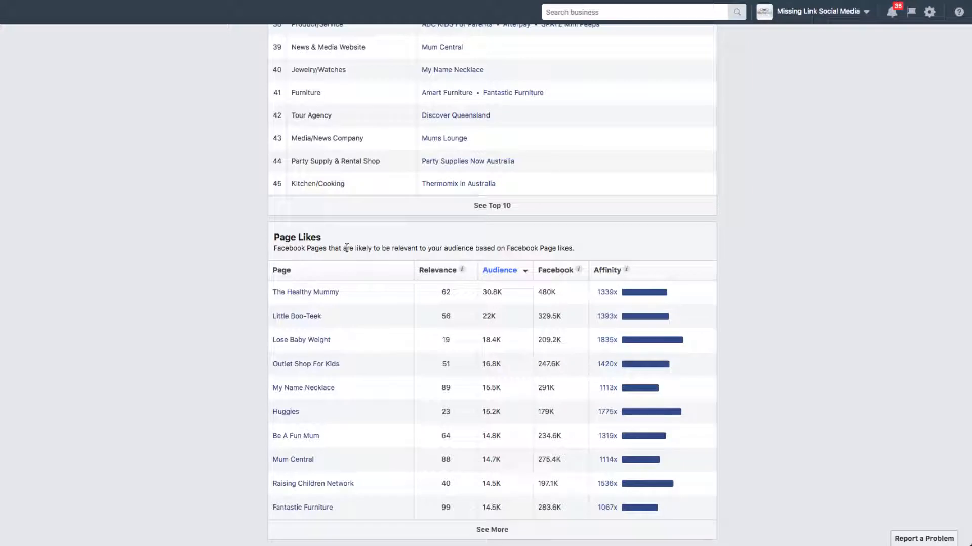
pyautogui.moveTo(347, 252)
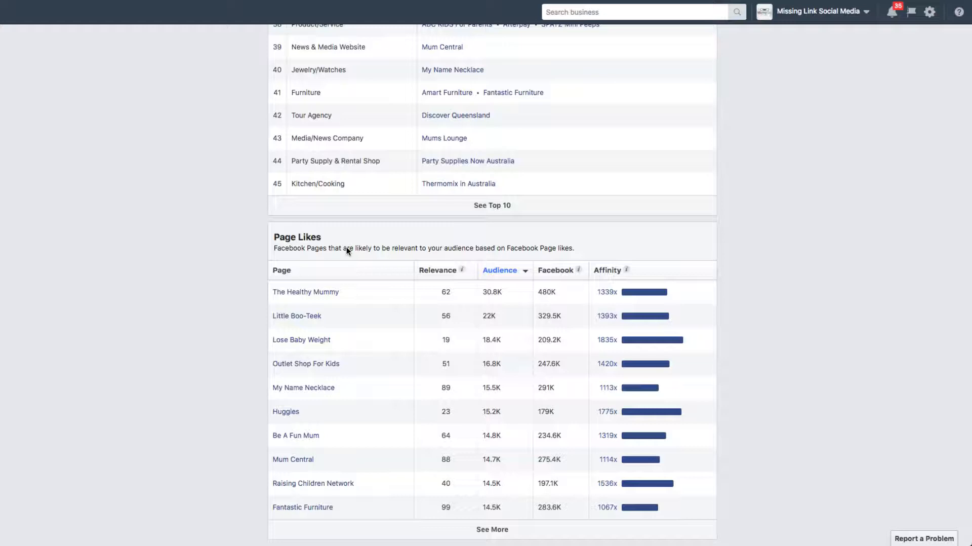
pyautogui.moveTo(374, 259)
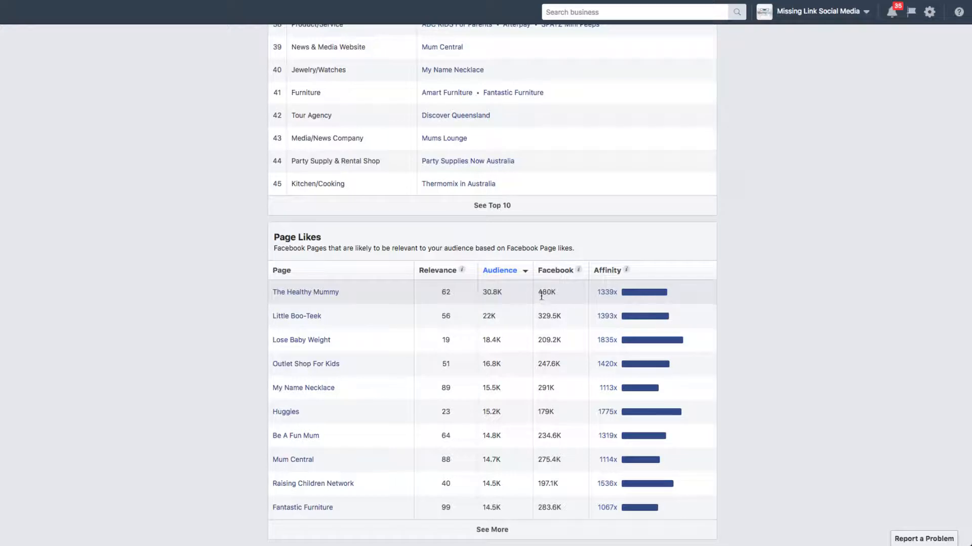
pyautogui.scroll(3)
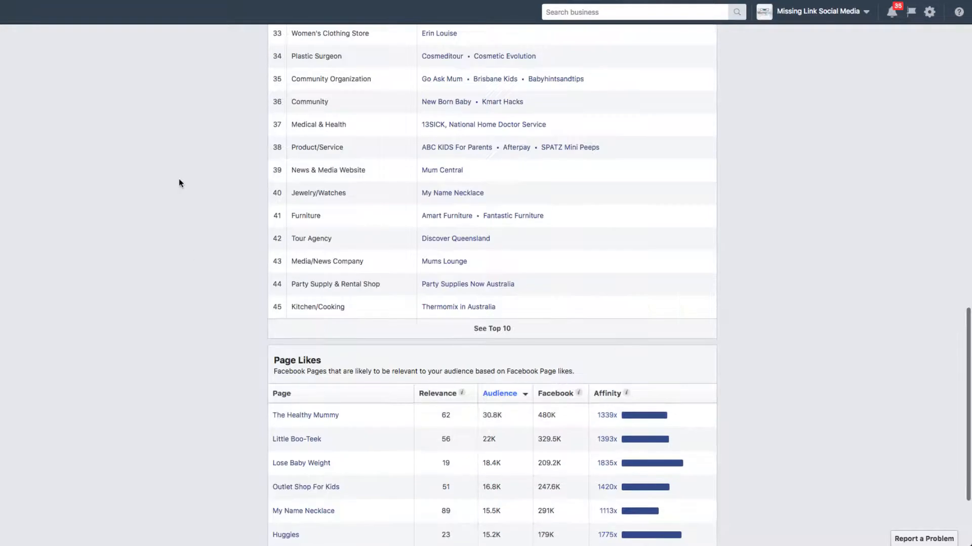
# Switch to the Location tab, showing Melbourne and Sydney at 7% each.
pyautogui.scroll(-3)
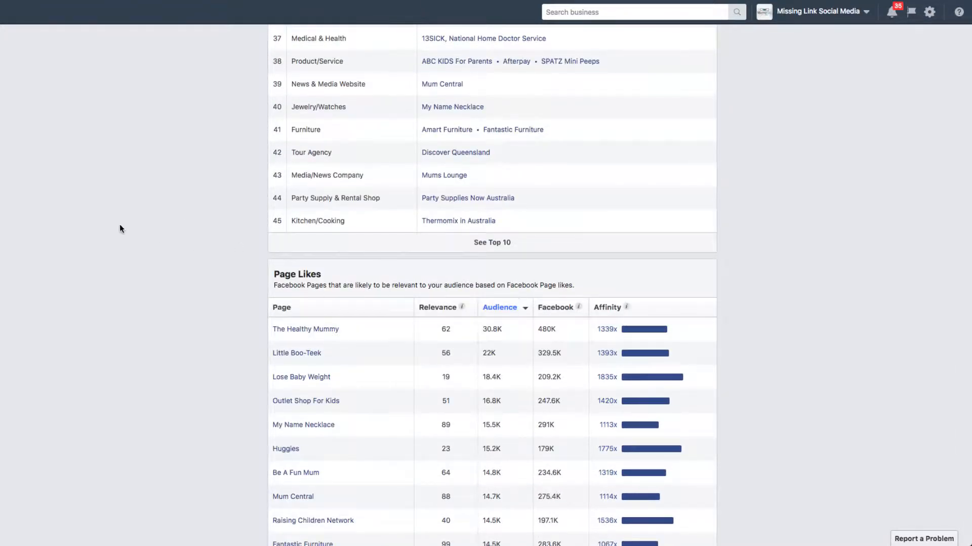
pyautogui.scroll(3)
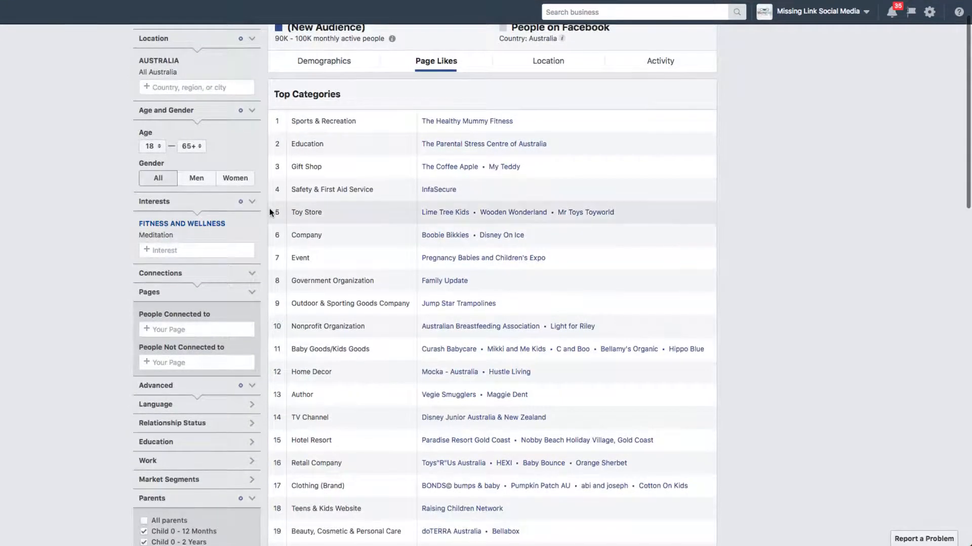
pyautogui.click(548, 61)
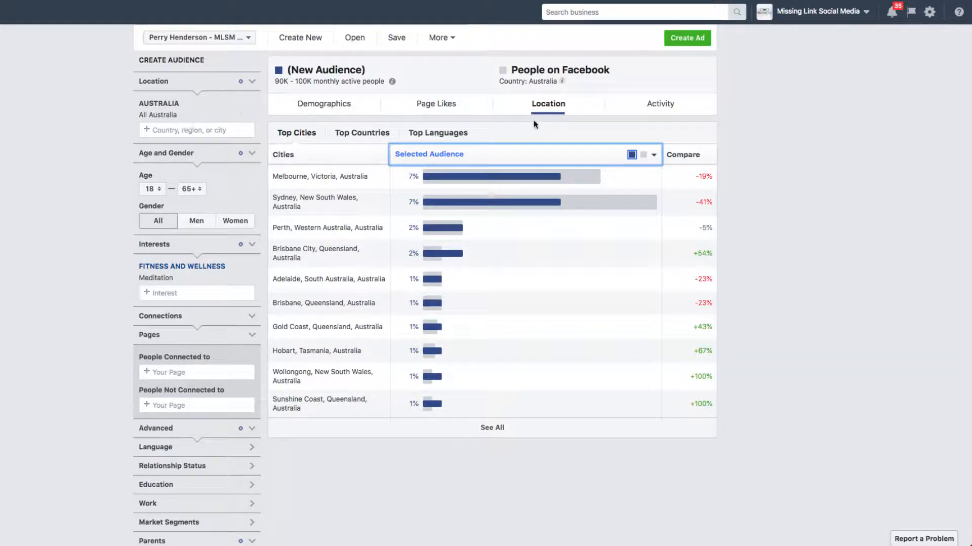
# Switch to the Activity tab to view activity frequency and device usage.
pyautogui.click(661, 103)
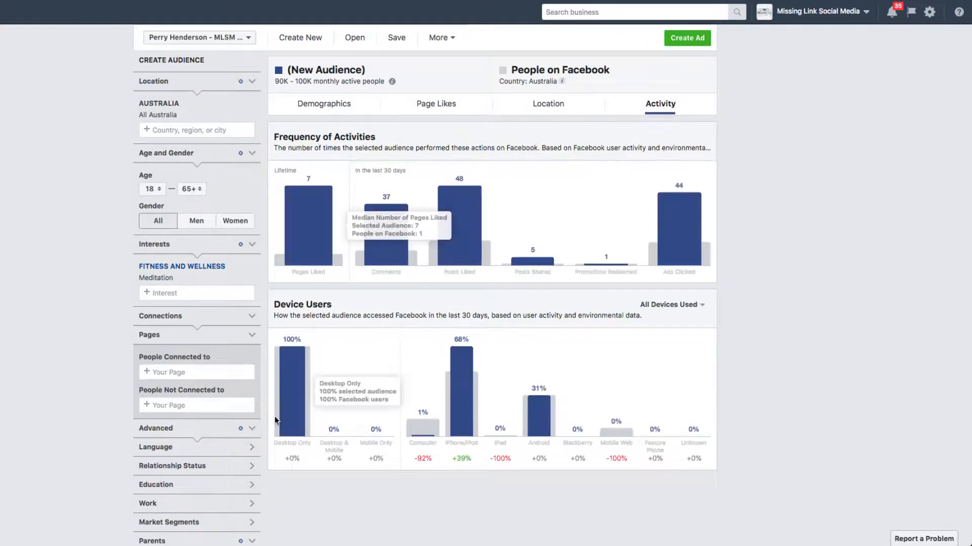
pyautogui.moveTo(296, 398)
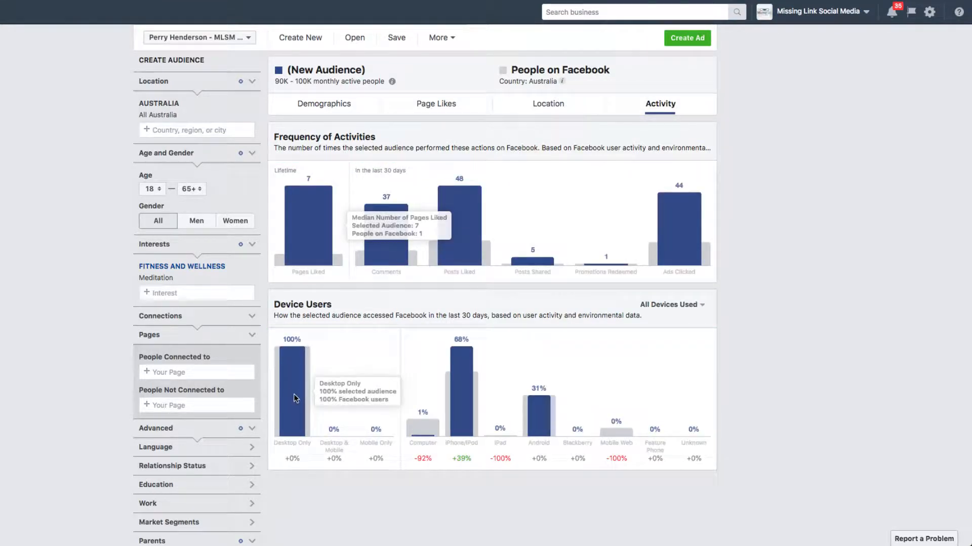
pyautogui.moveTo(428, 314)
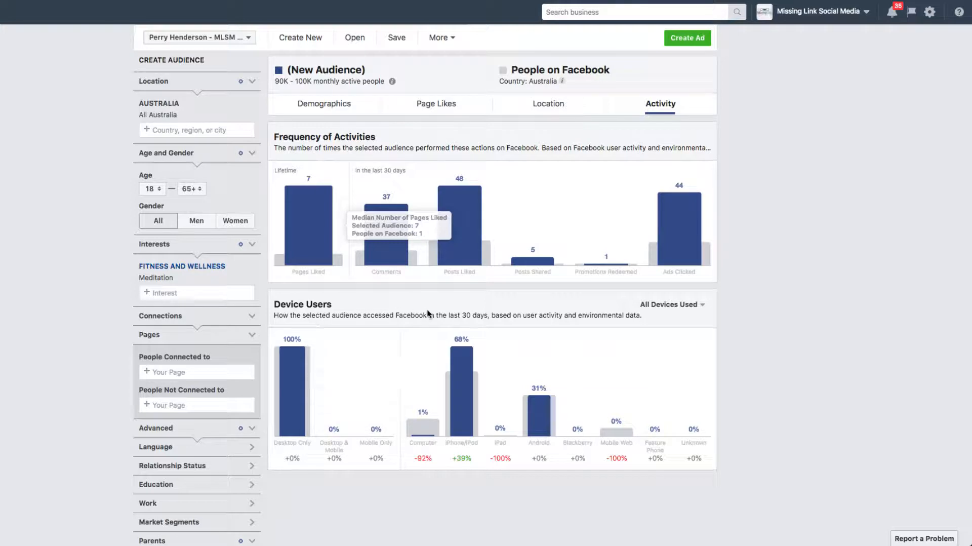
pyautogui.moveTo(301, 453)
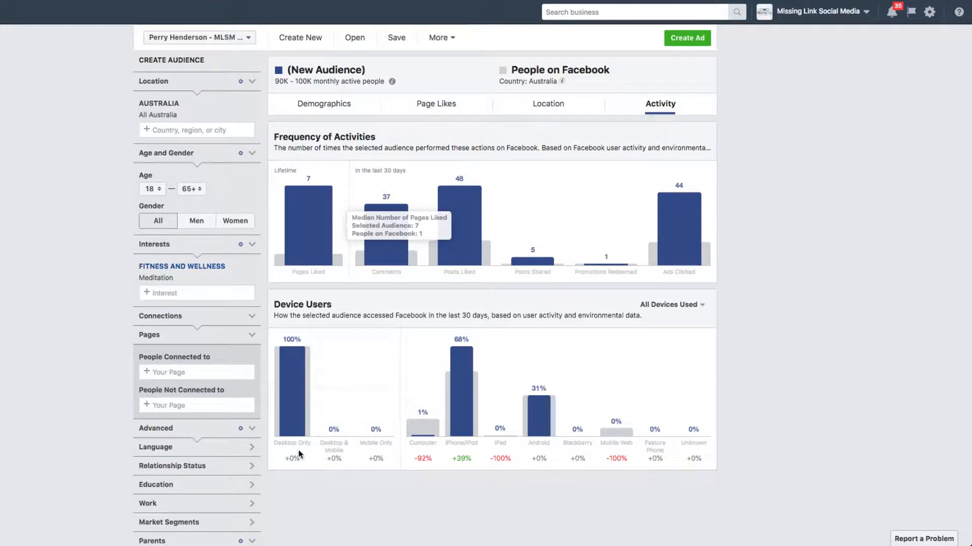
pyautogui.moveTo(305, 449)
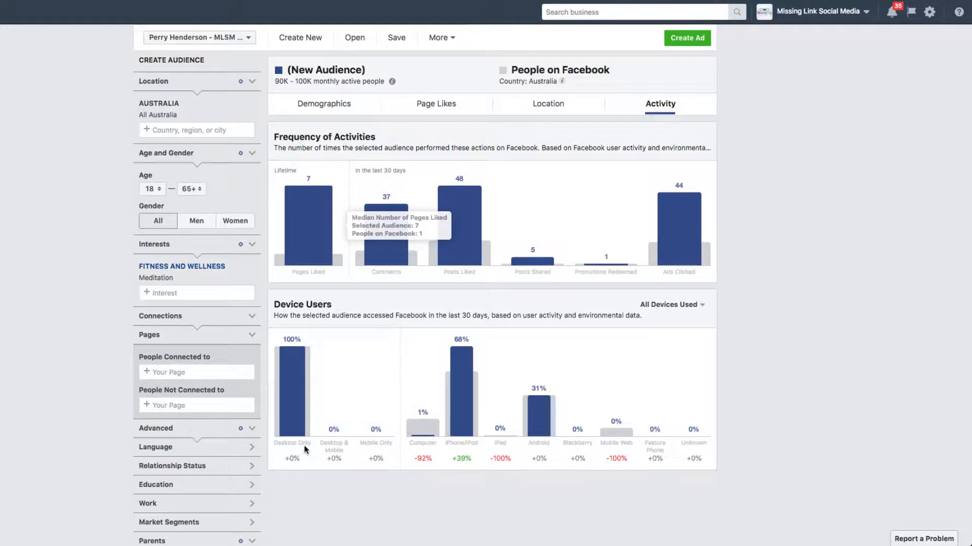